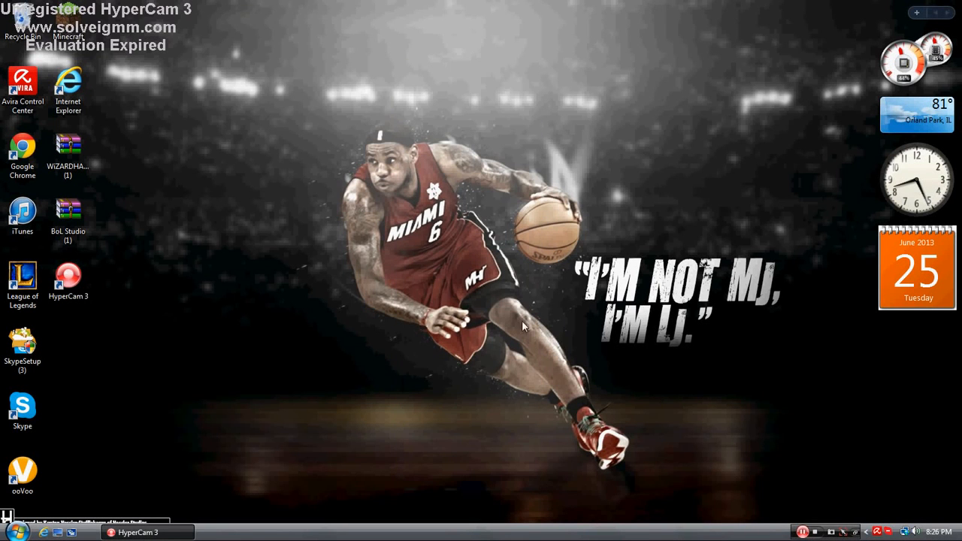
pyautogui.moveTo(133, 252)
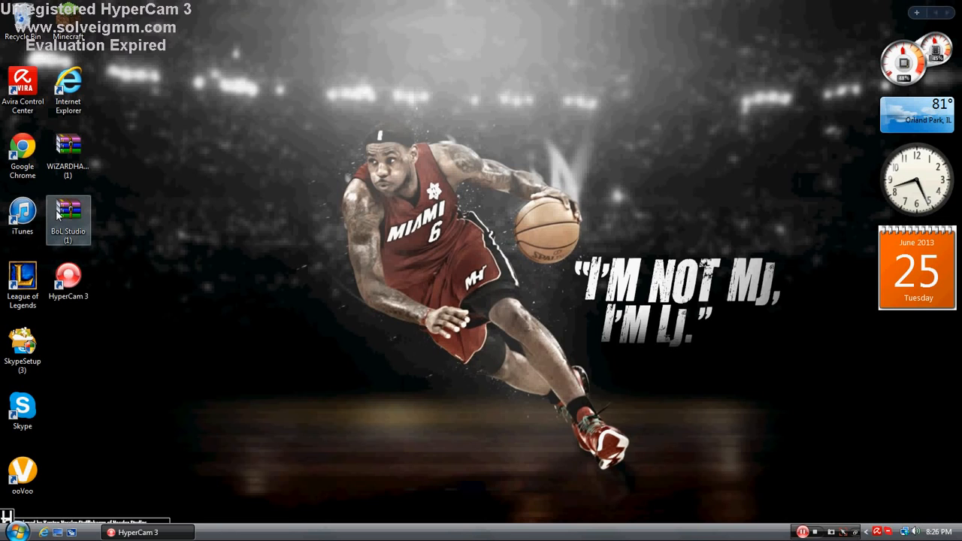
# Step: Open the BoL Studio (1) archive from the desktop in WinRAR
pyautogui.doubleClick(69, 213)
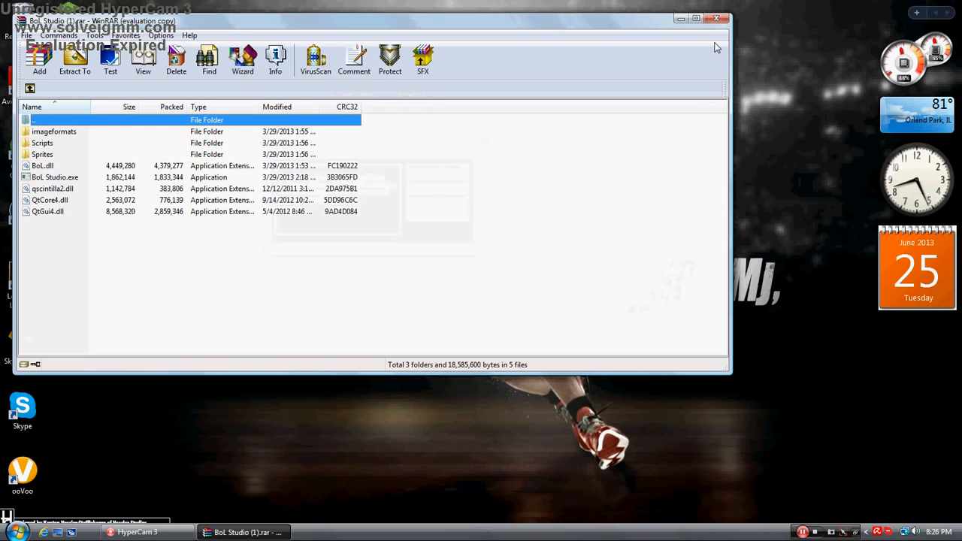
# Step: Launch Google Chrome from Start and go to botoflegends.com
pyautogui.click(9, 532)
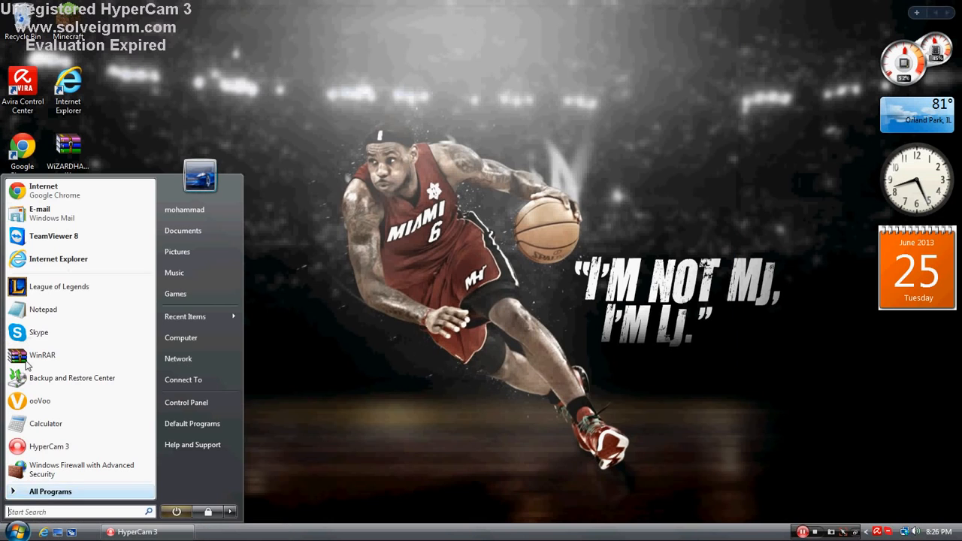
pyautogui.click(54, 189)
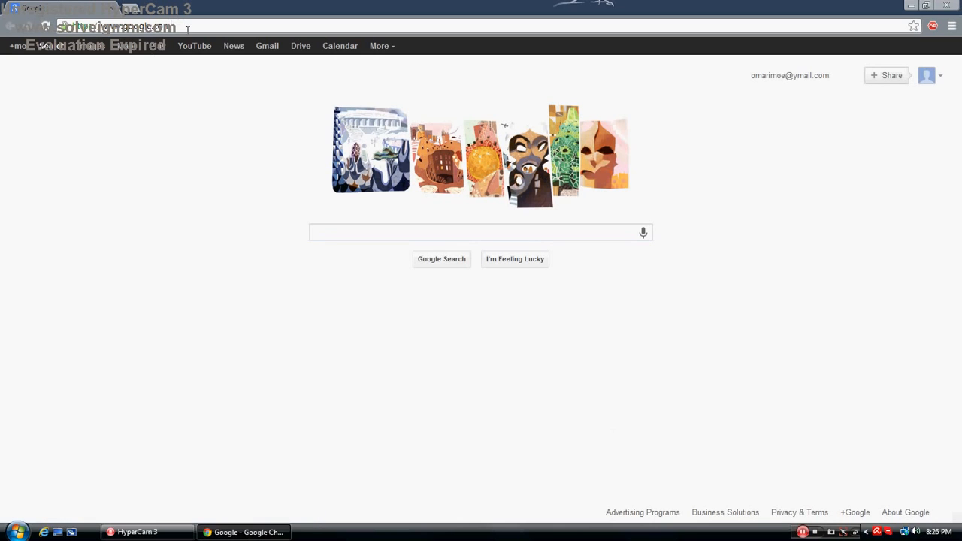
pyautogui.tripleClick(113, 27)
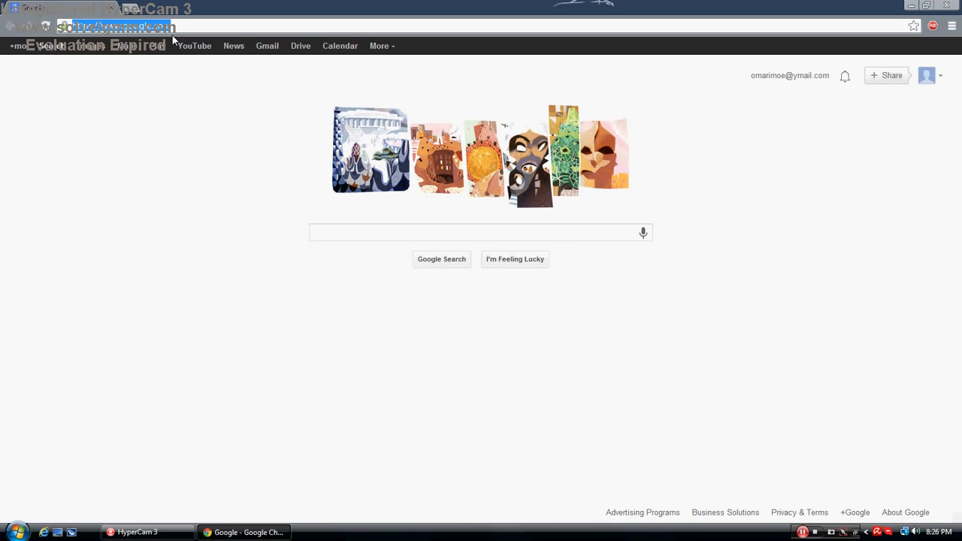
pyautogui.write('botoflegends.com')
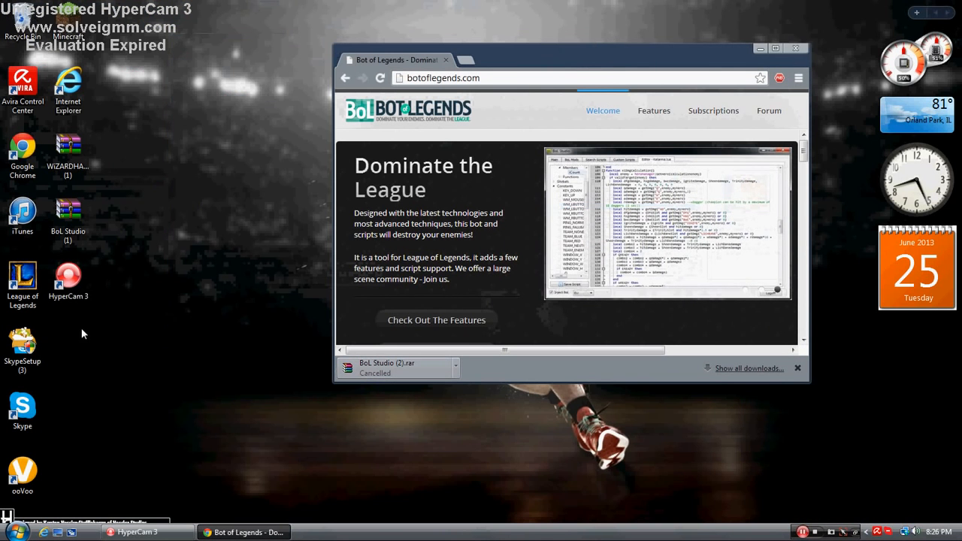
pyautogui.moveTo(800, 63)
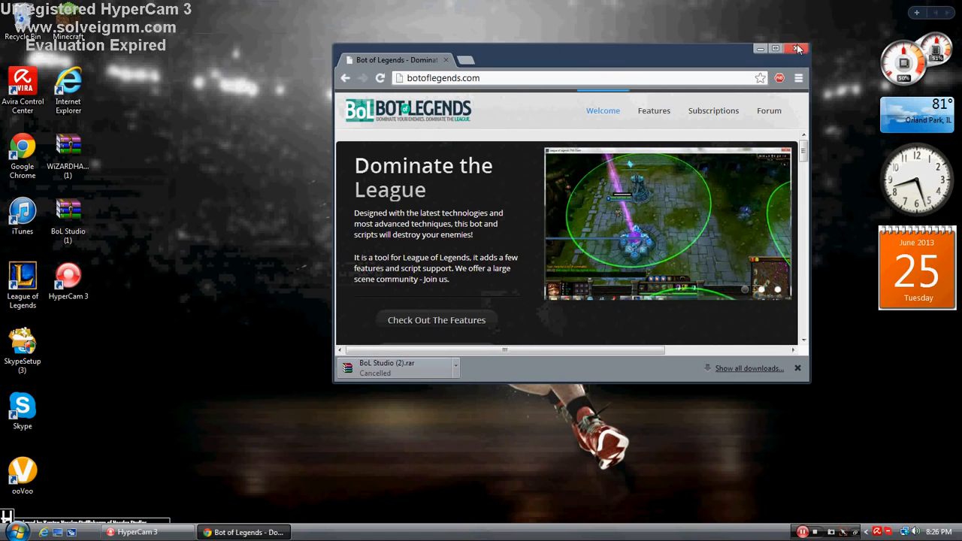
# Step: Dismiss WinRAR's licence reminder and select BoL Studio.exe in the archive listing
pyautogui.click(796, 48)
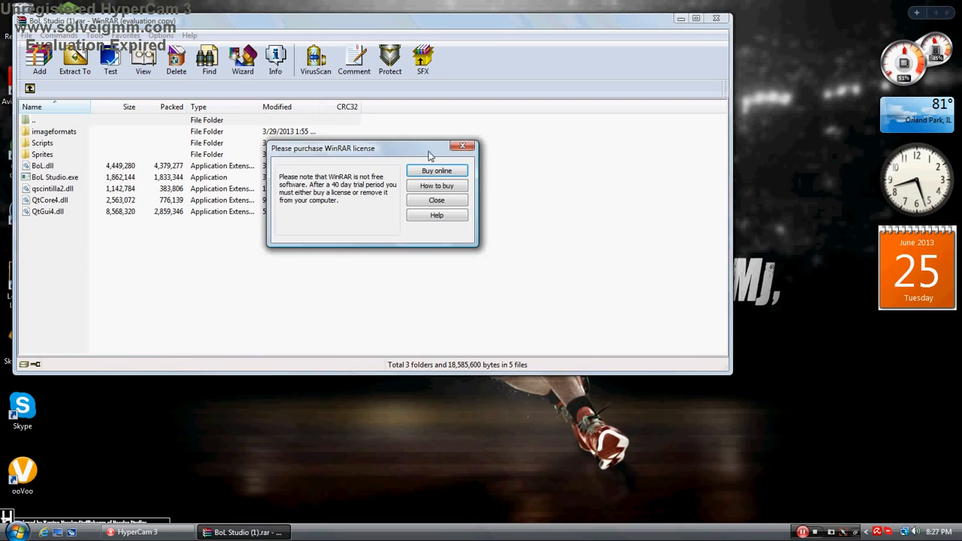
pyautogui.click(436, 200)
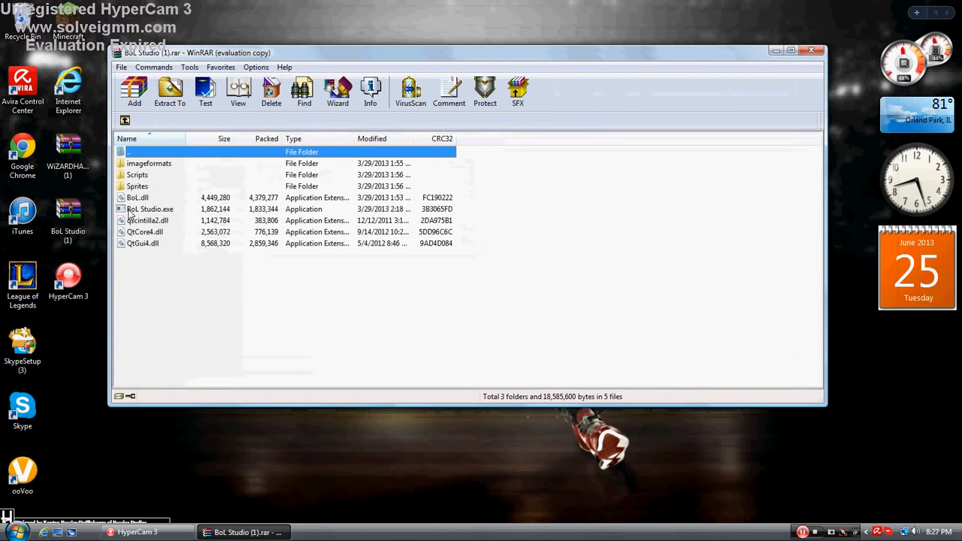
pyautogui.click(150, 208)
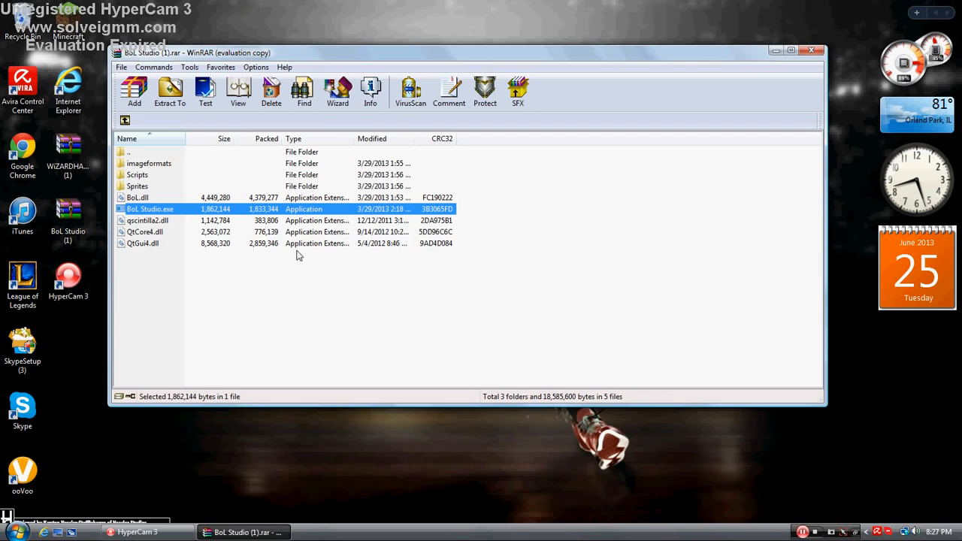
pyautogui.moveTo(124, 217)
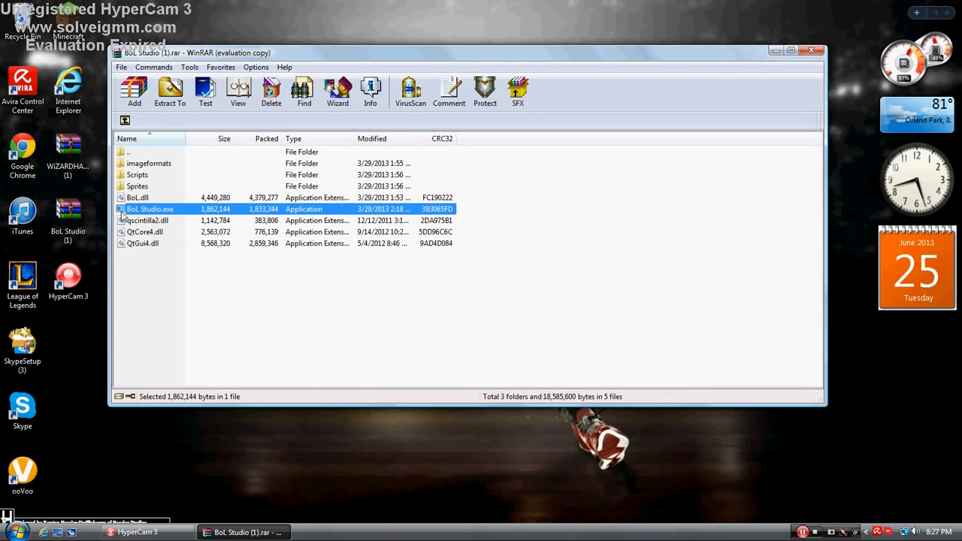
# Step: Run BoL Studio.exe, browse Search Scripts, and land on the empty Custom Scripts list
pyautogui.doubleClick(150, 209)
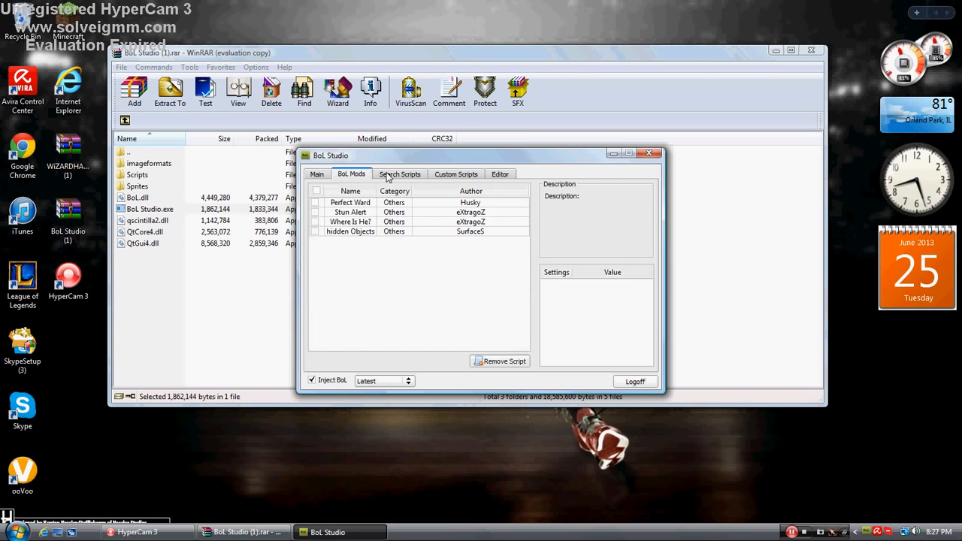
pyautogui.click(400, 175)
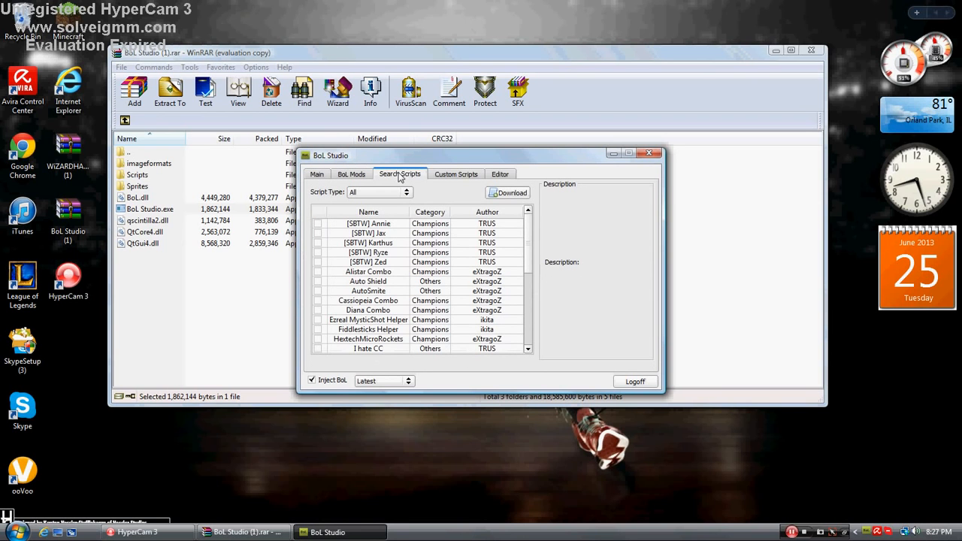
pyautogui.moveTo(412, 268)
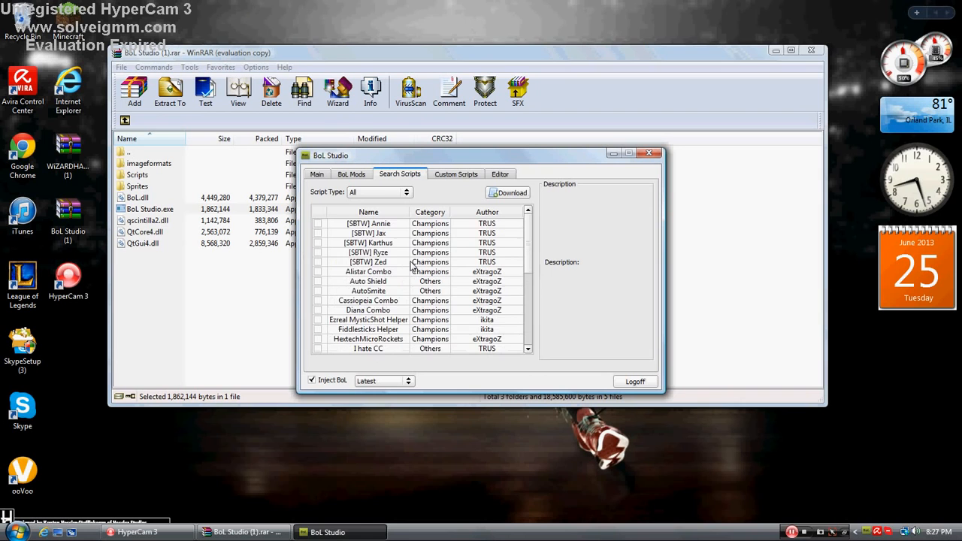
pyautogui.moveTo(390, 252)
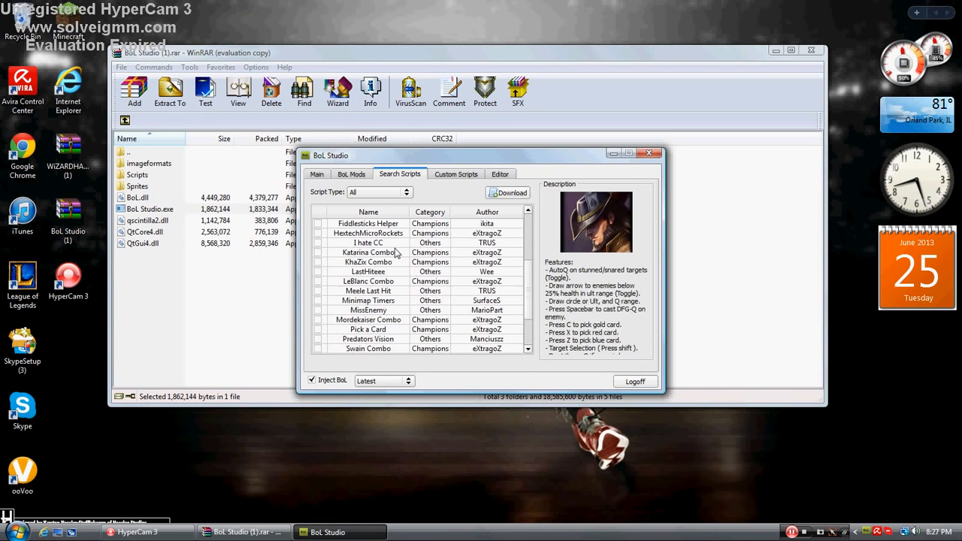
pyautogui.scroll(3)
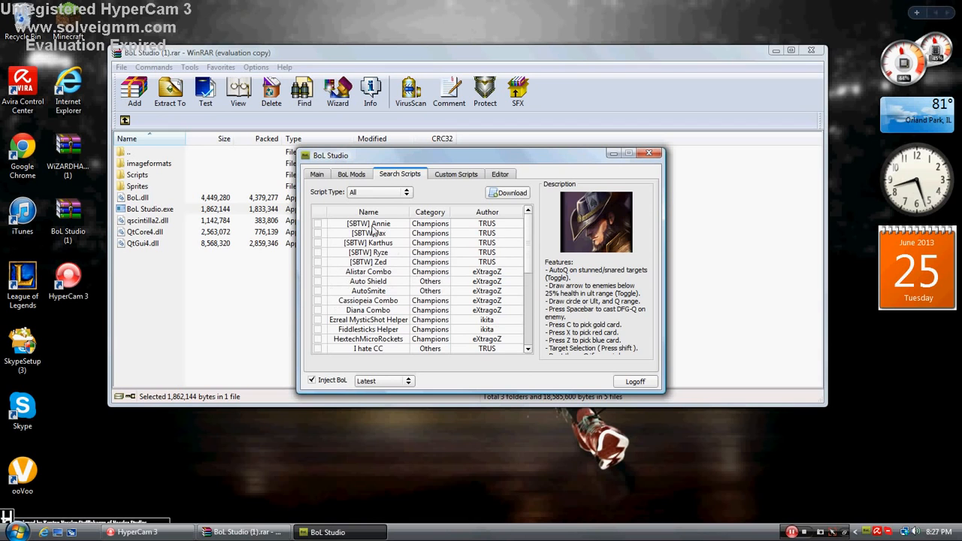
pyautogui.click(457, 175)
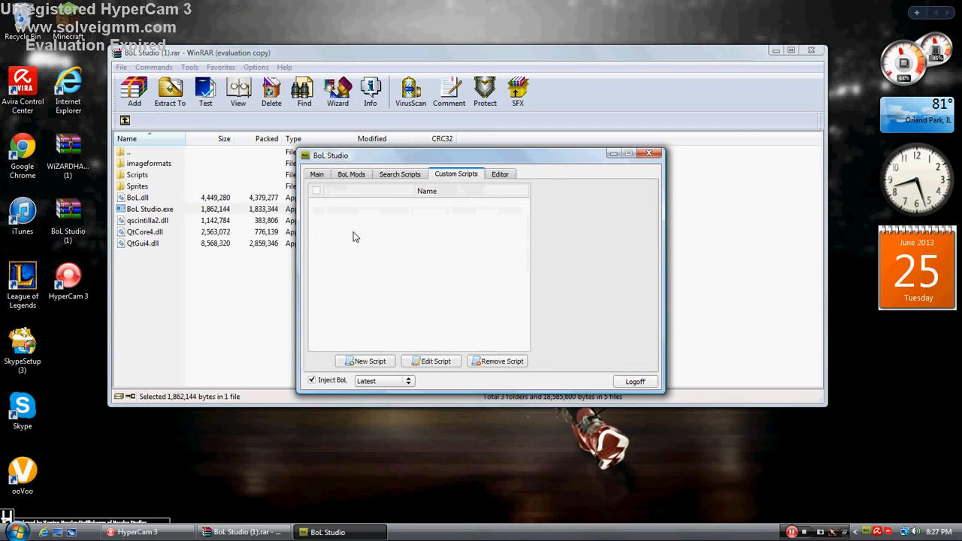
pyautogui.moveTo(533, 188)
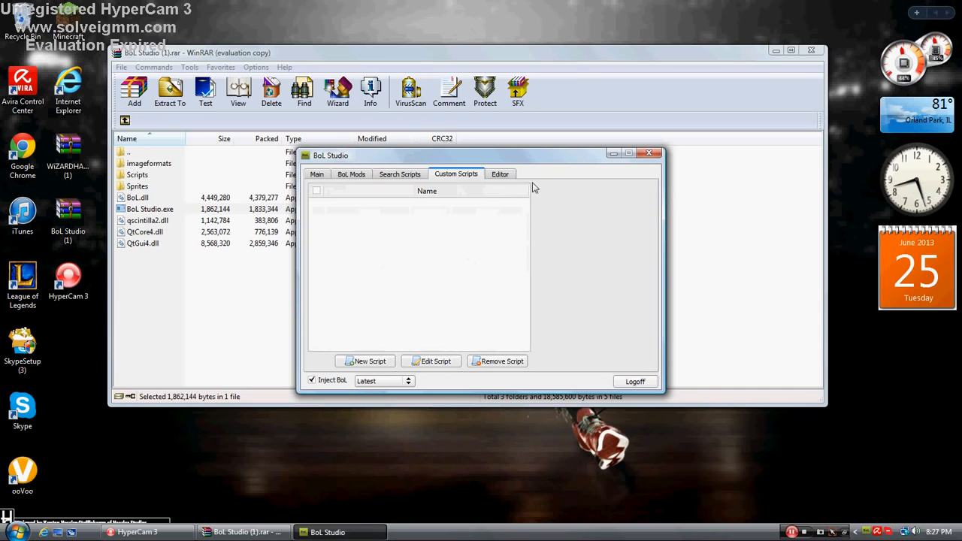
pyautogui.moveTo(480, 152)
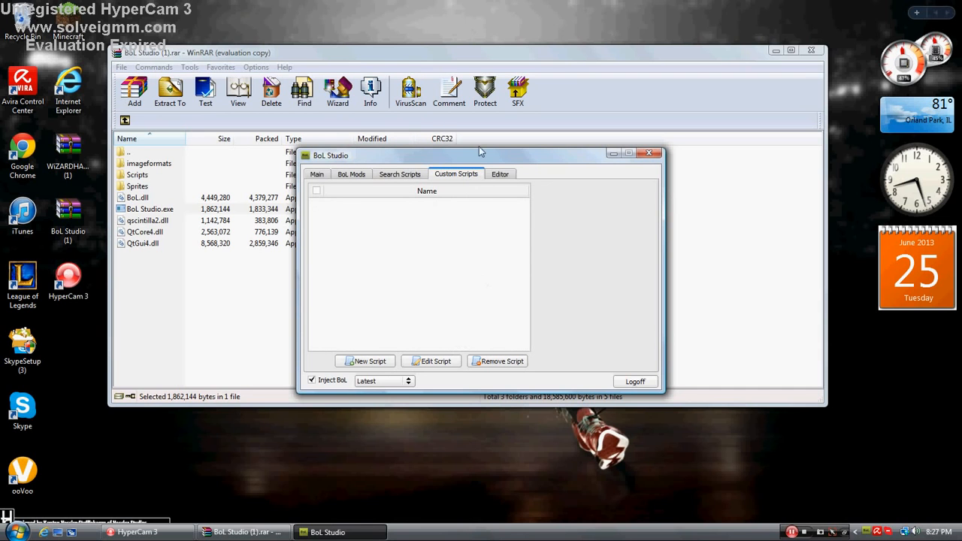
pyautogui.moveTo(376, 183)
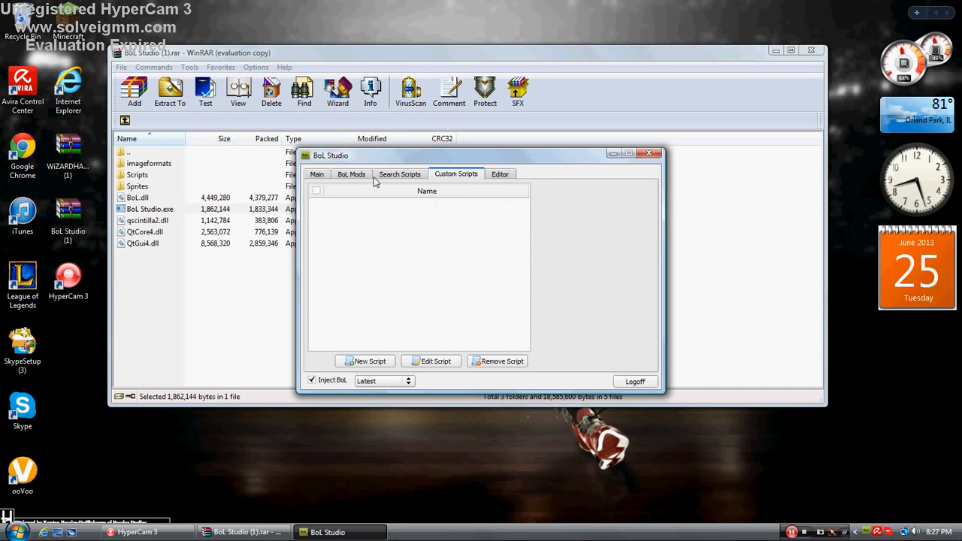
# Step: Show the BoL Mods list, now including the [SBTW] Jax champion script
pyautogui.click(351, 174)
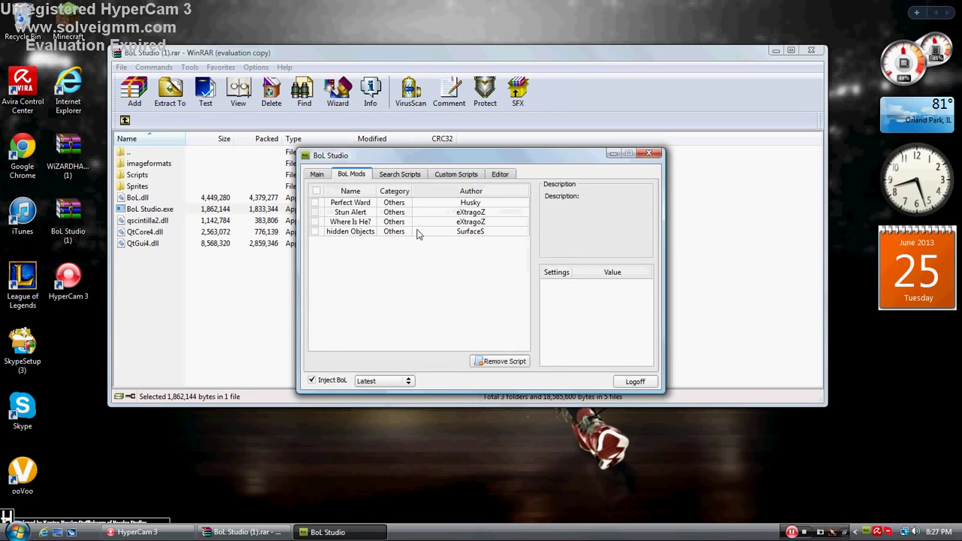
pyautogui.click(399, 174)
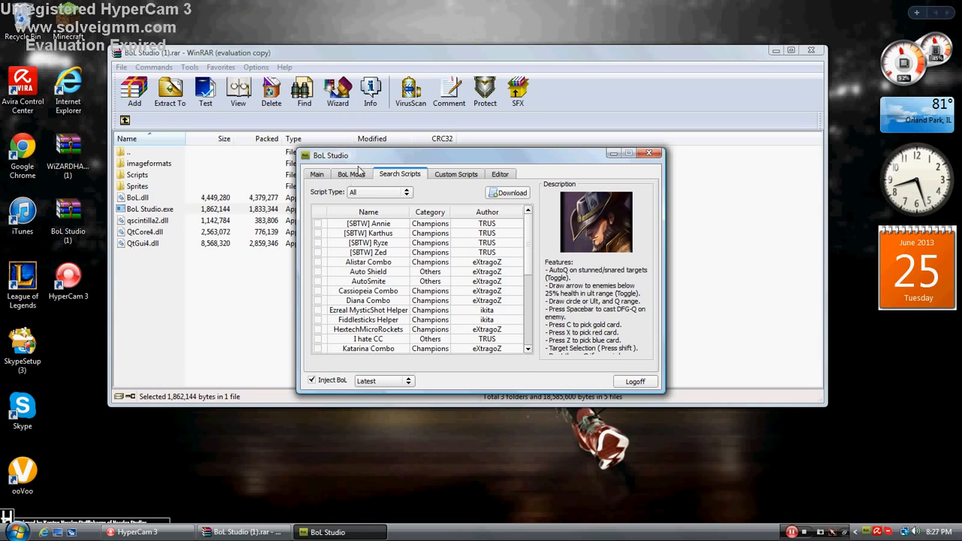
pyautogui.click(351, 174)
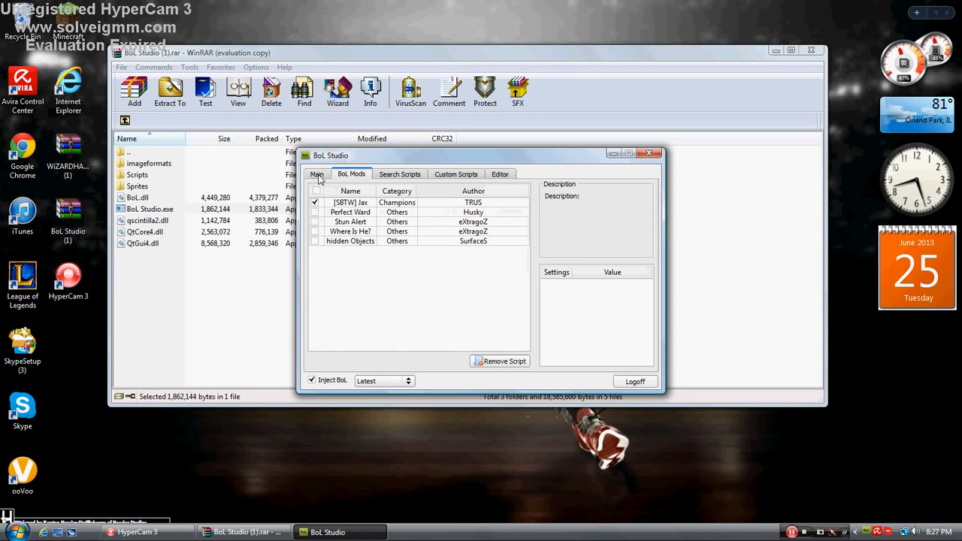
# Step: Return to the Main welcome page showing Zoom, Minimap and Skin Hack options
pyautogui.click(315, 174)
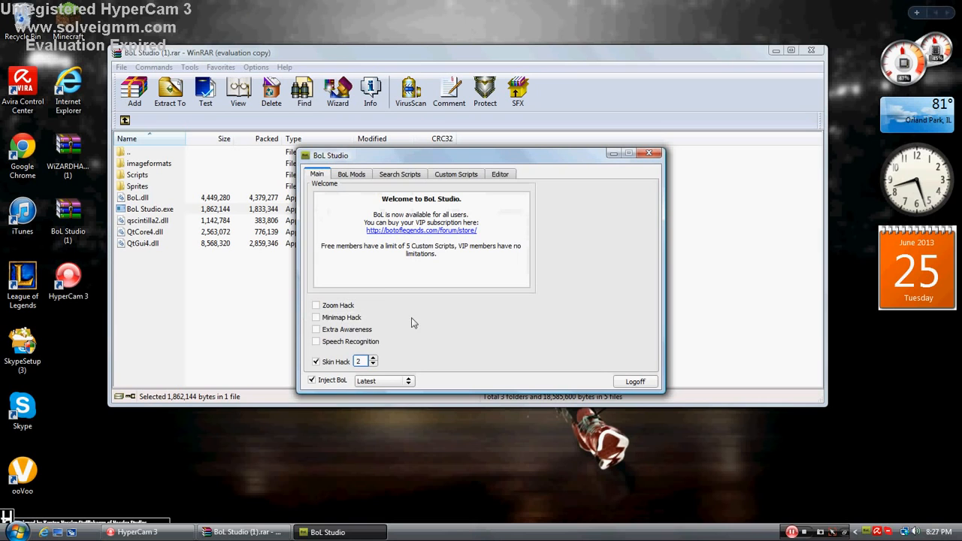
pyautogui.moveTo(293, 348)
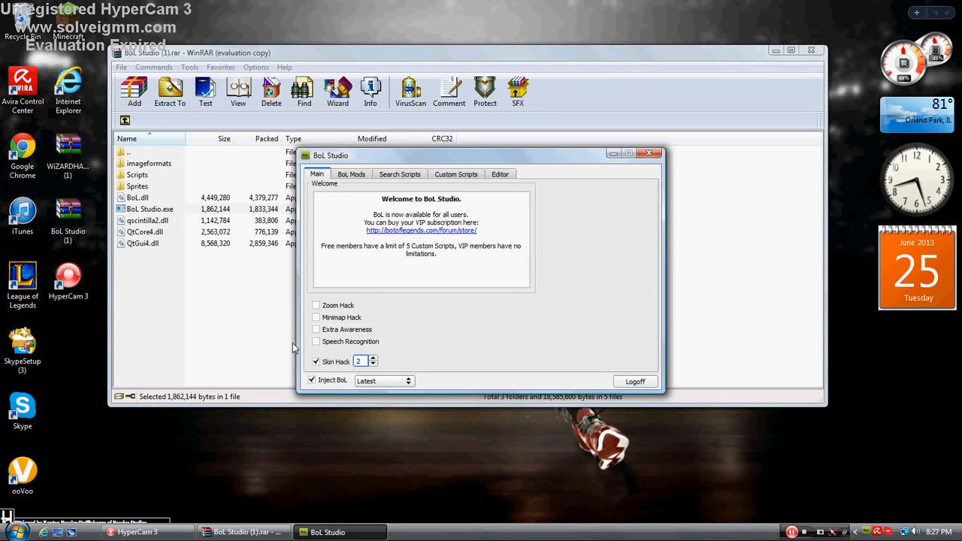
pyautogui.moveTo(363, 329)
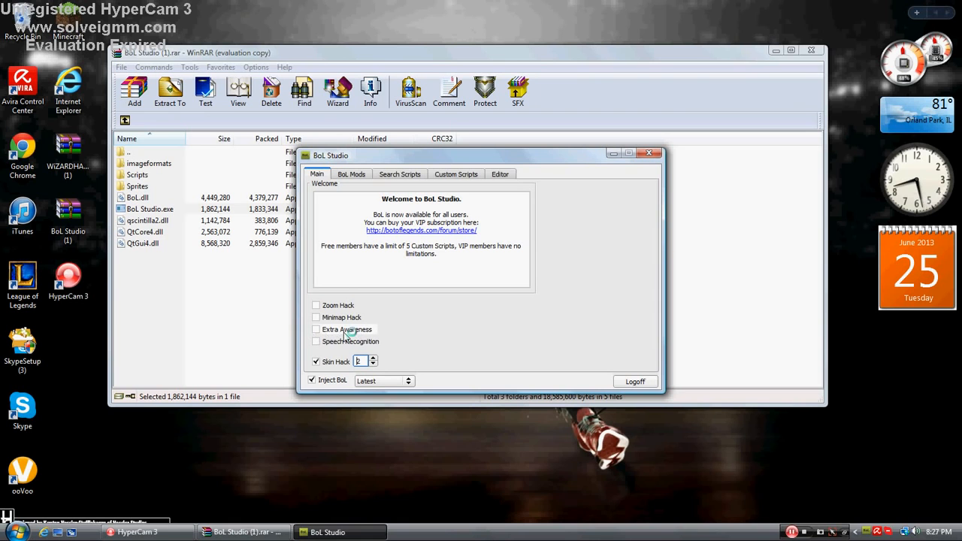
pyautogui.moveTo(411, 342)
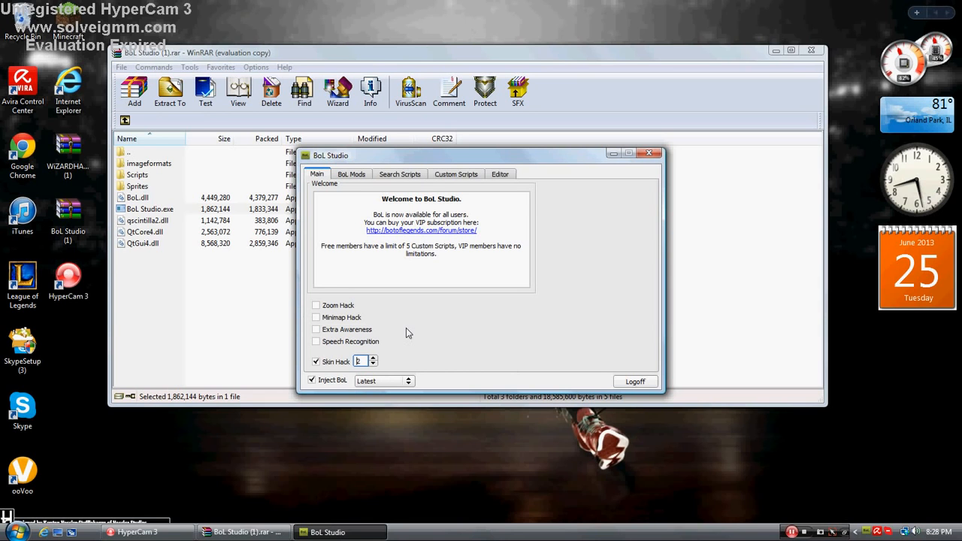
pyautogui.moveTo(386, 357)
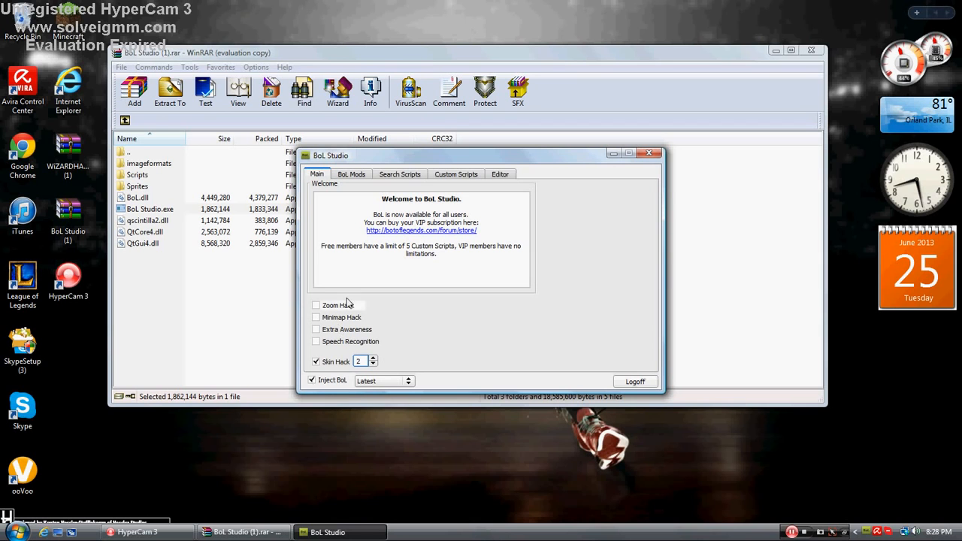
pyautogui.moveTo(248, 305)
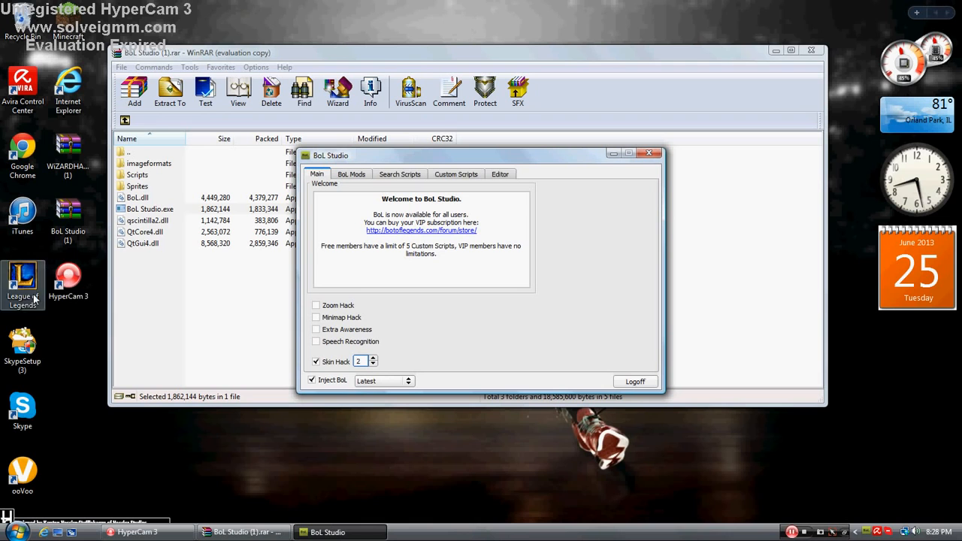
pyautogui.moveTo(514, 220)
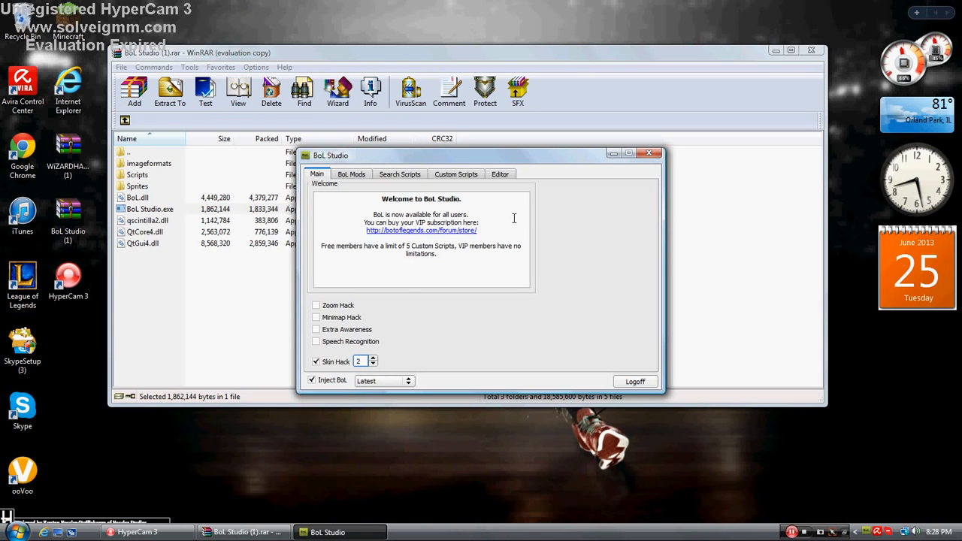
pyautogui.moveTo(406, 299)
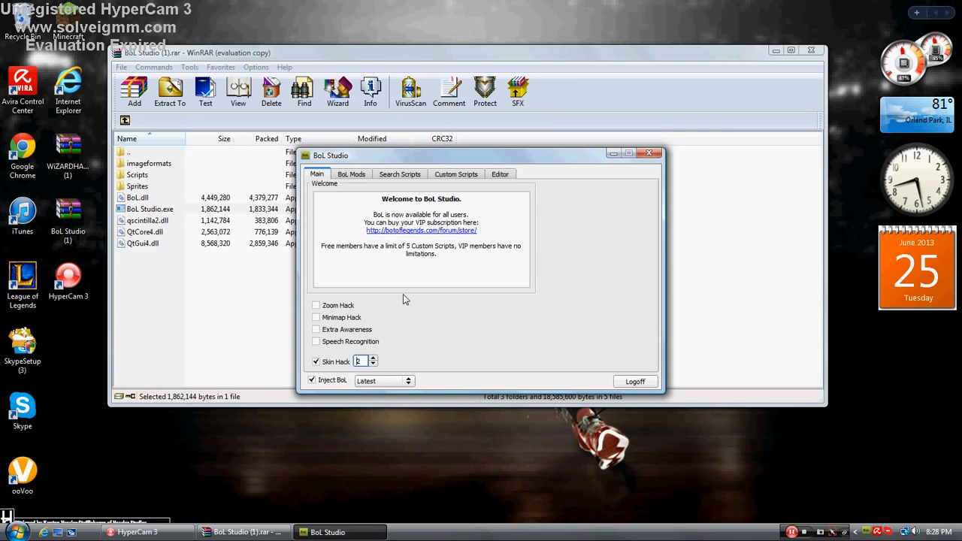
pyautogui.moveTo(390, 157)
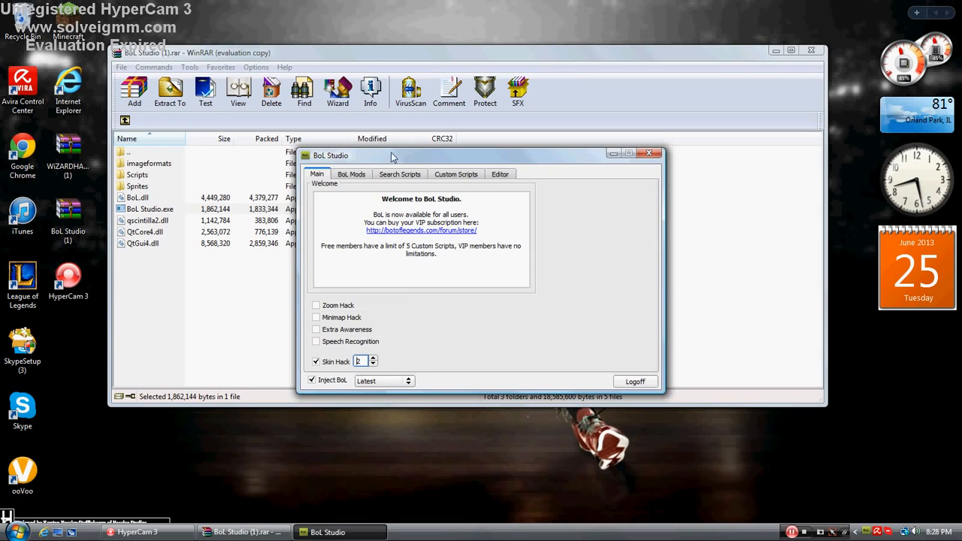
# Step: Recheck the mods list, then set the Inject BoL version to Latest on the Main page
pyautogui.click(352, 174)
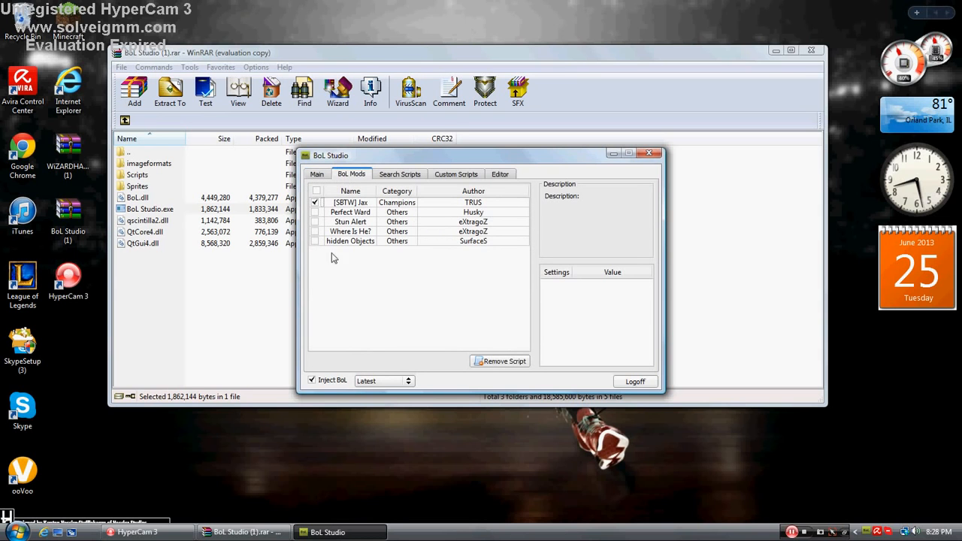
pyautogui.click(316, 174)
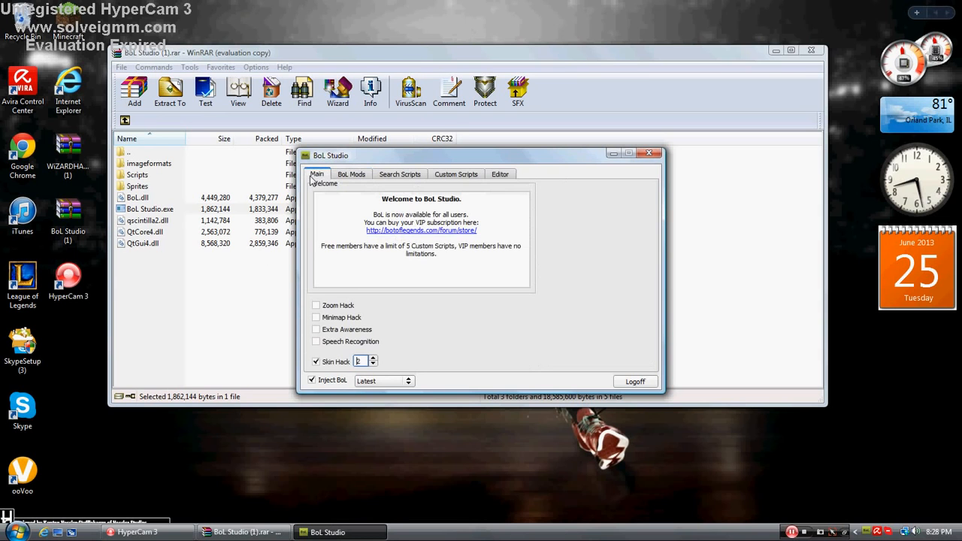
pyautogui.moveTo(383, 391)
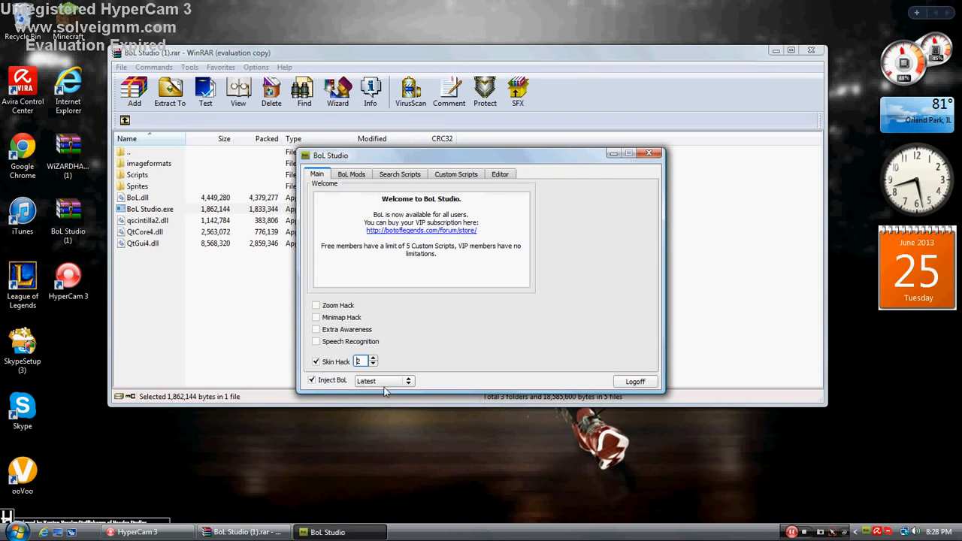
pyautogui.click(383, 380)
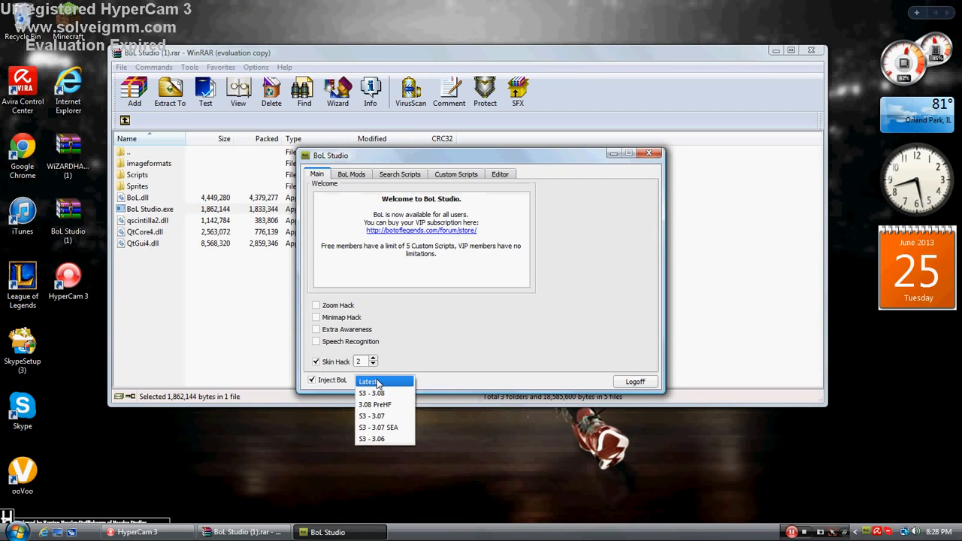
pyautogui.click(367, 381)
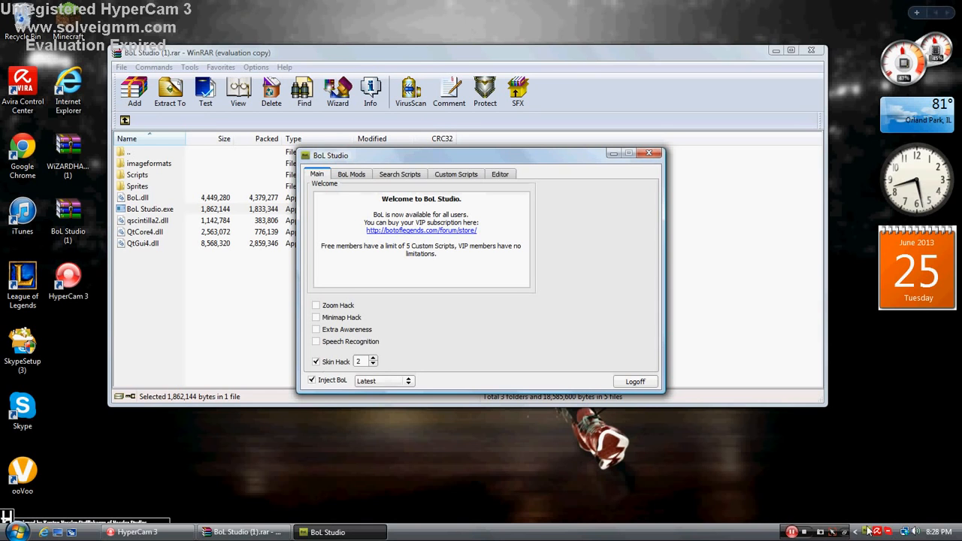
pyautogui.moveTo(859, 511)
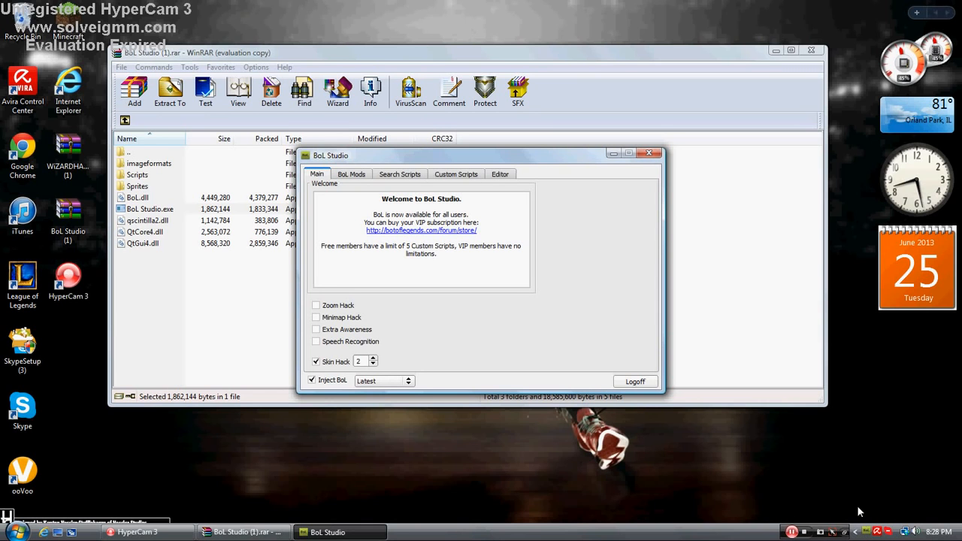
pyautogui.moveTo(930, 442)
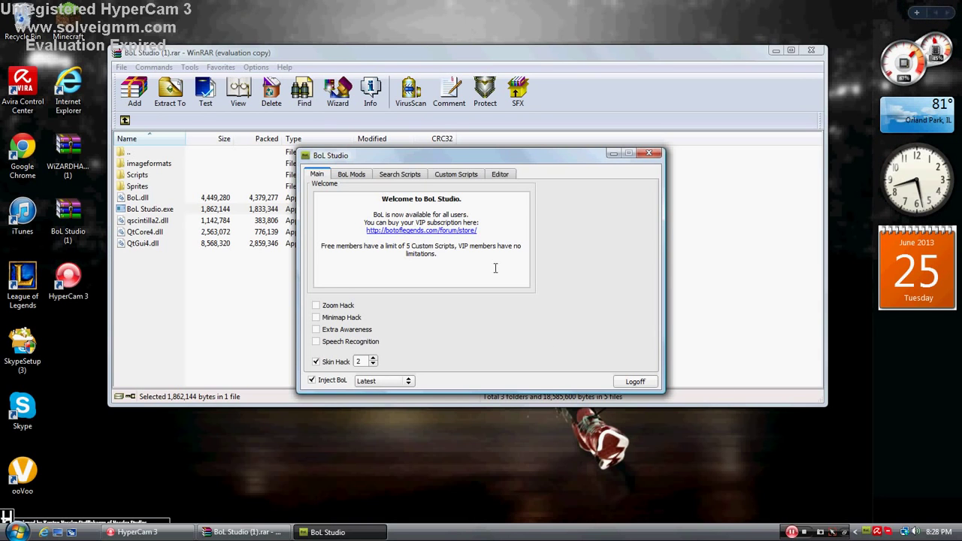
pyautogui.moveTo(496, 196)
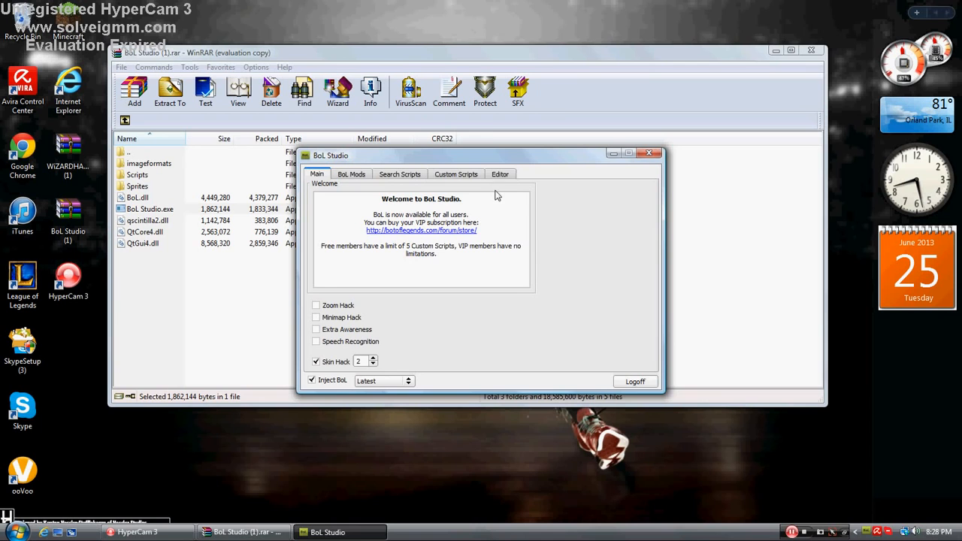
# Step: Close BoL Studio and the WinRAR archive window, leaving the desktop
pyautogui.click(647, 153)
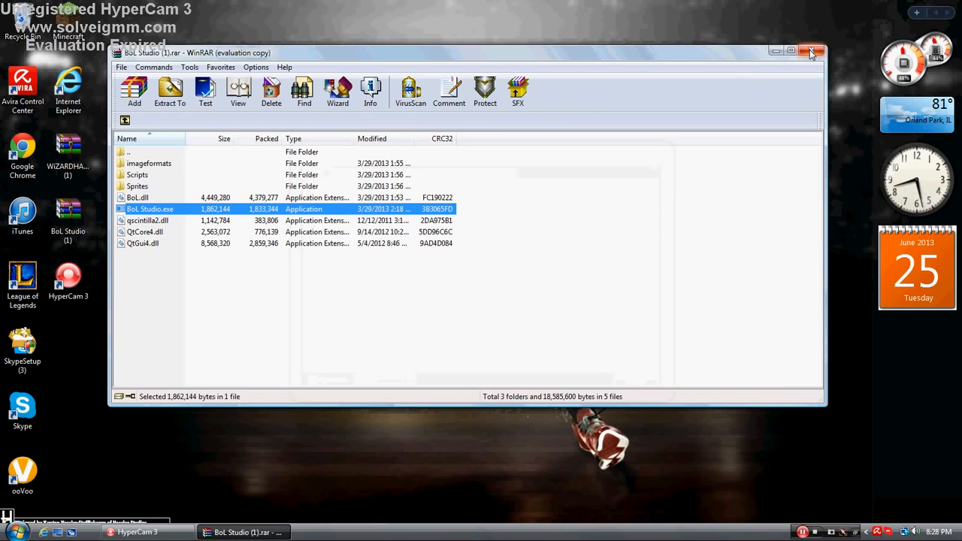
pyautogui.click(811, 51)
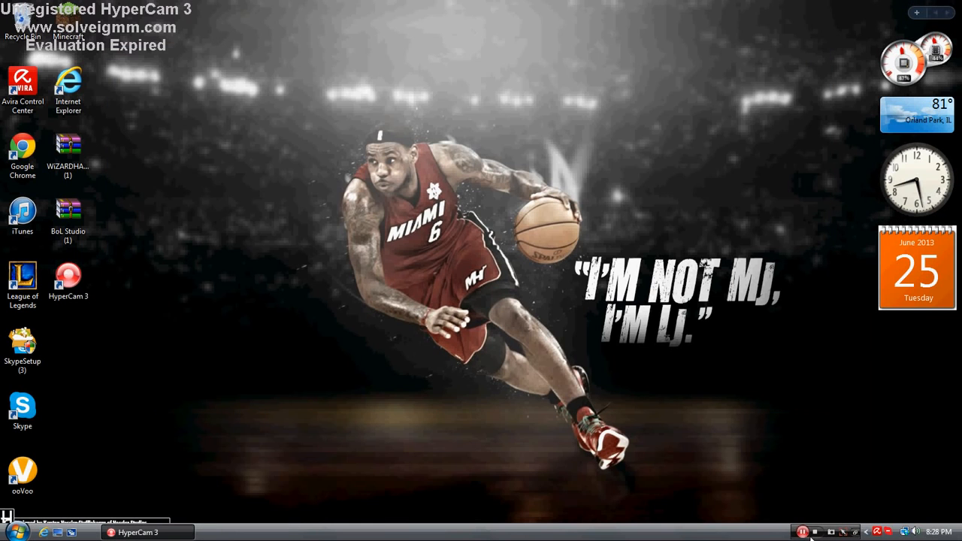